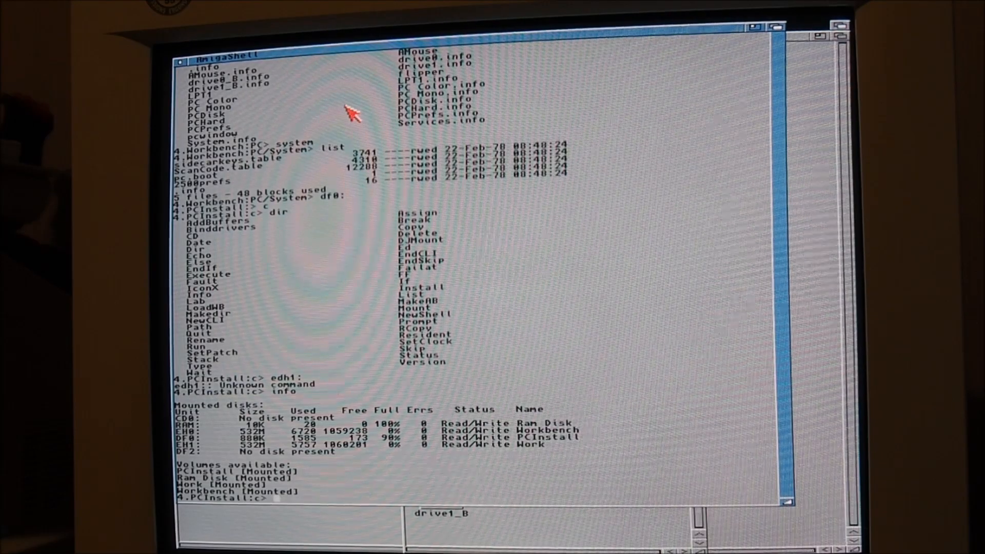
Run makeab to create the PC hard-disk file eh1:DOS_C.
{"action": "type", "text": "make"}
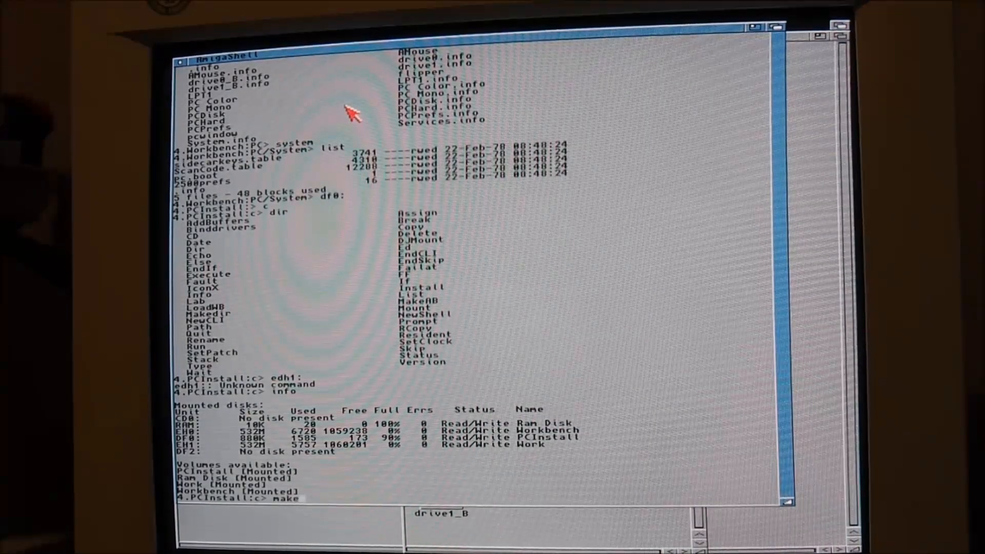
{"action": "type", "text": "ab"}
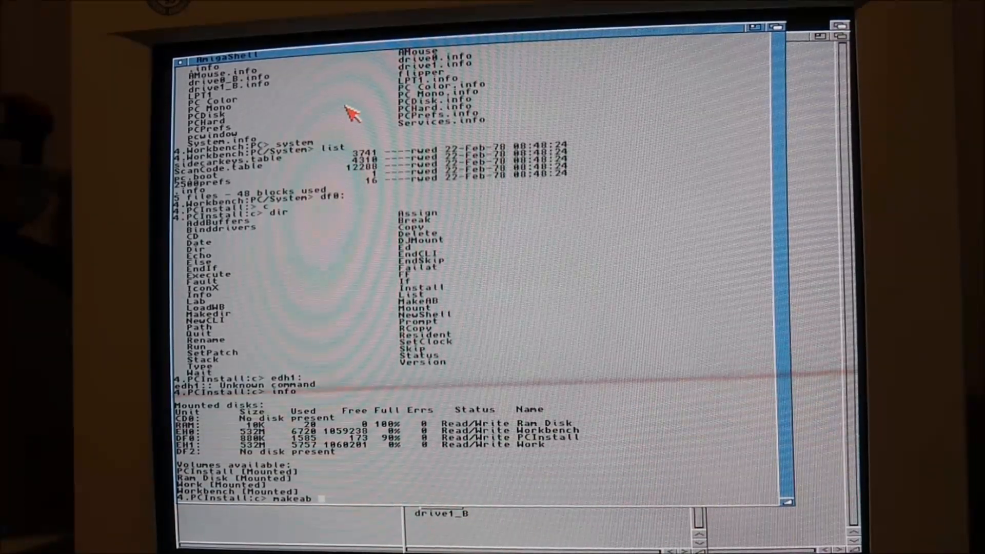
{"action": "type", "text": "eh"}
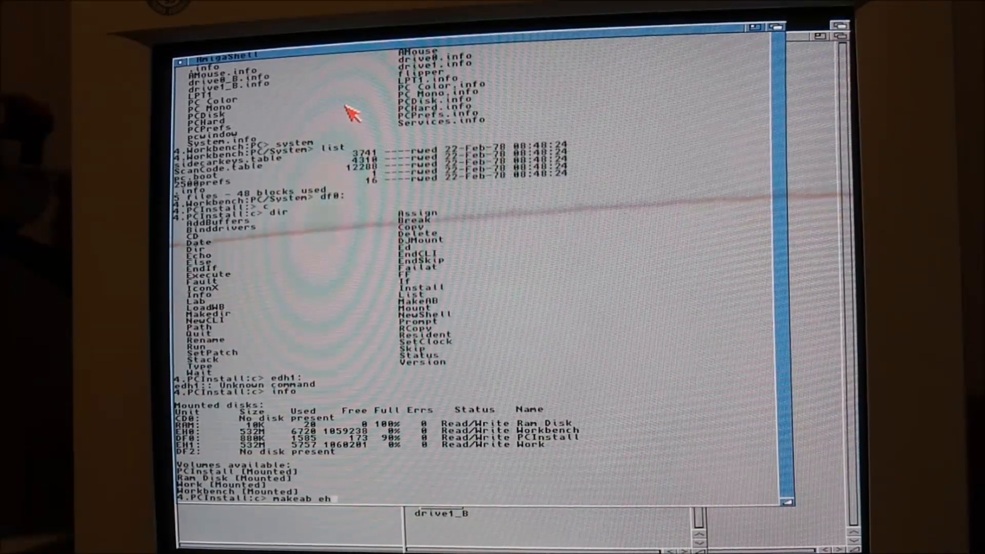
{"action": "type", "text": "1:"}
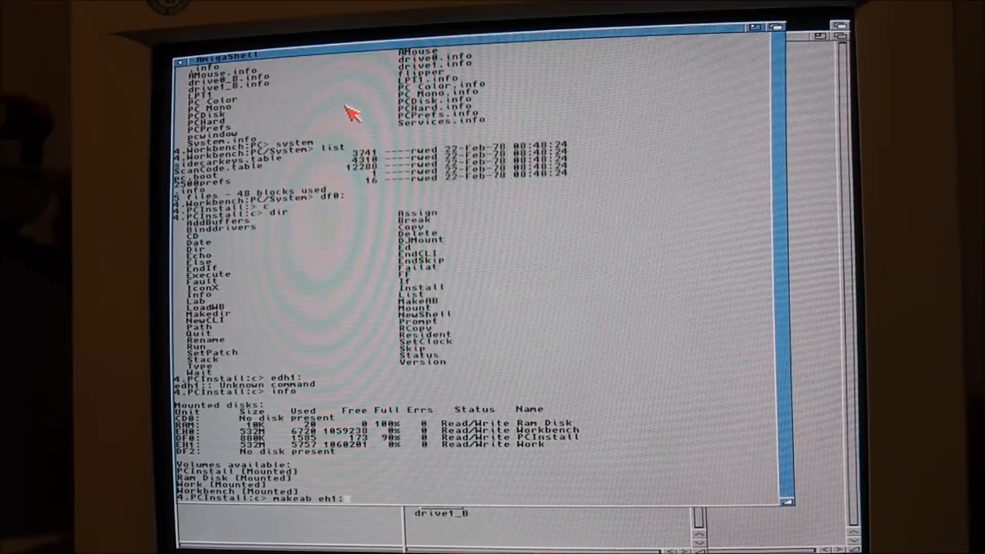
{"action": "type", "text": "DOS"}
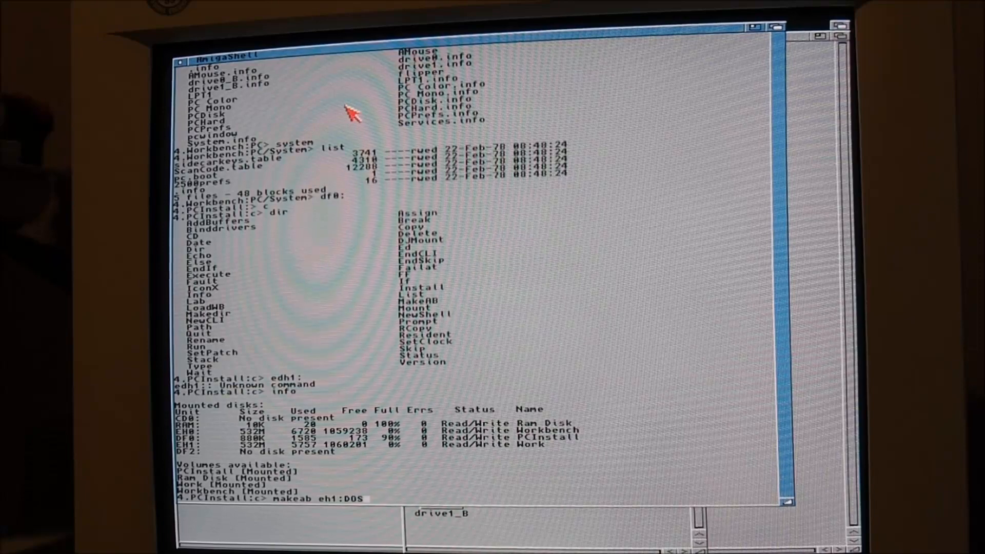
{"action": "type", "text": "_C"}
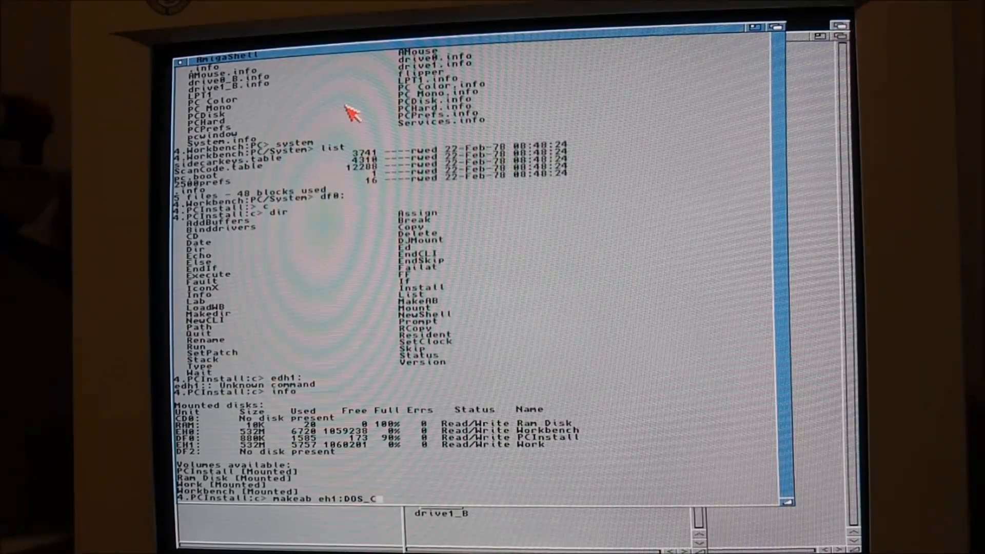
{"action": "key", "text": "Return"}
{"action": "type", "text": "4"}
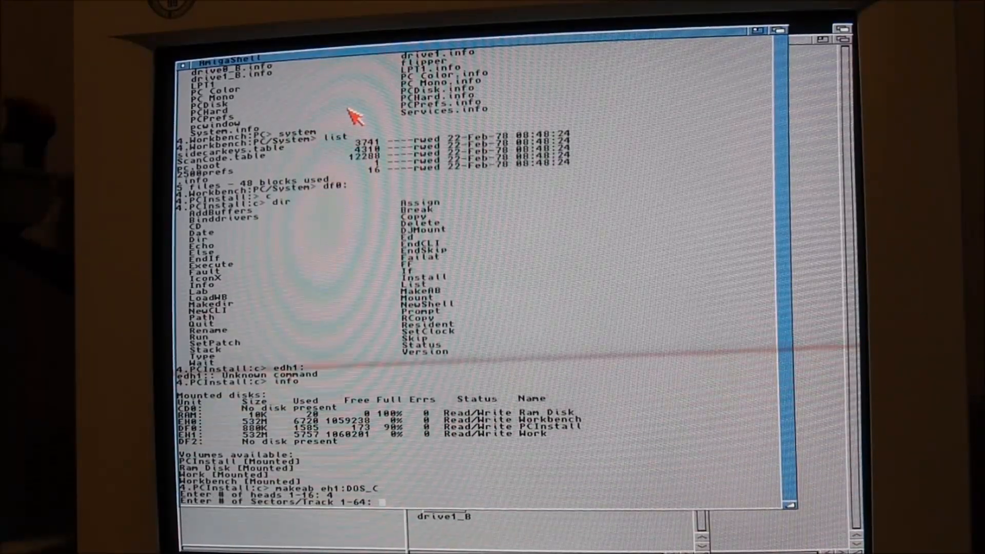
Give the disk 17 sectors per track and 306 cylinders.
{"action": "type", "text": "17"}
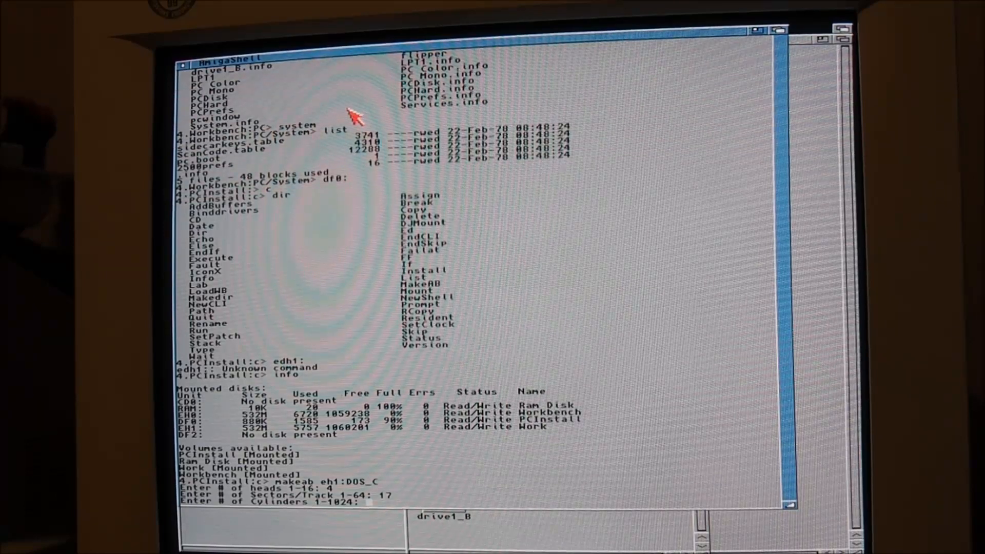
{"action": "type", "text": "306"}
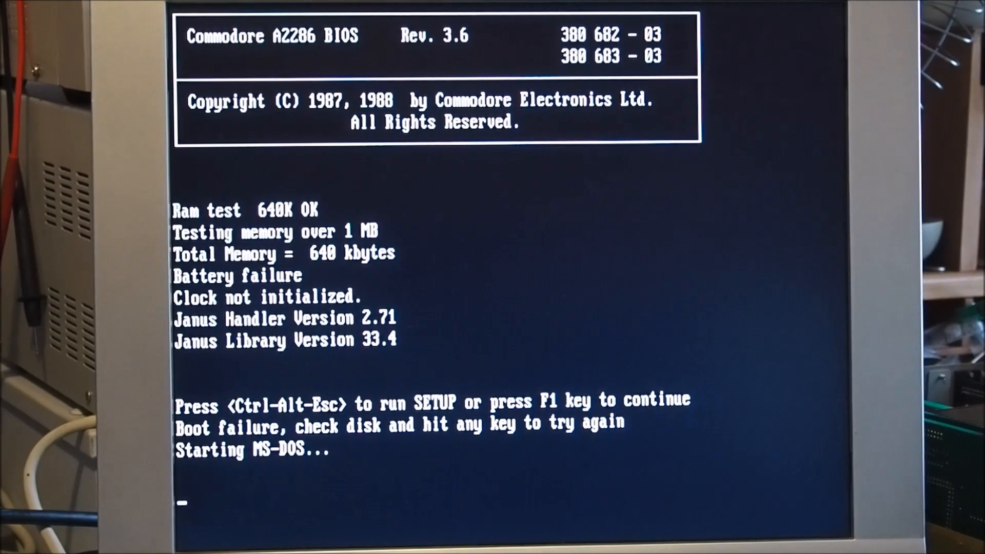
Continue into MS-DOS 6.22 Setup and accept configuring the unallocated disk space.
{"action": "key", "text": "ctrl+alt+esc"}
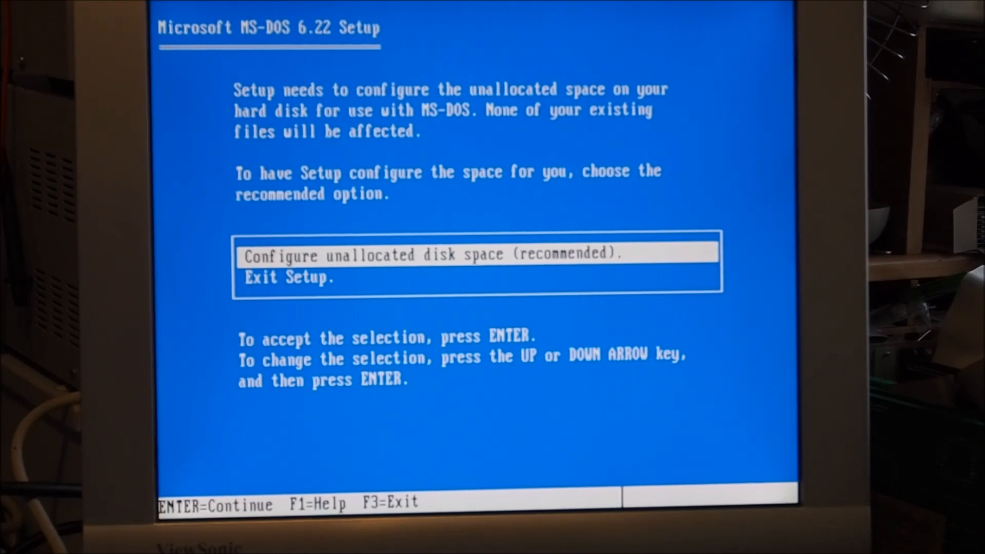
{"action": "key", "text": "Return"}
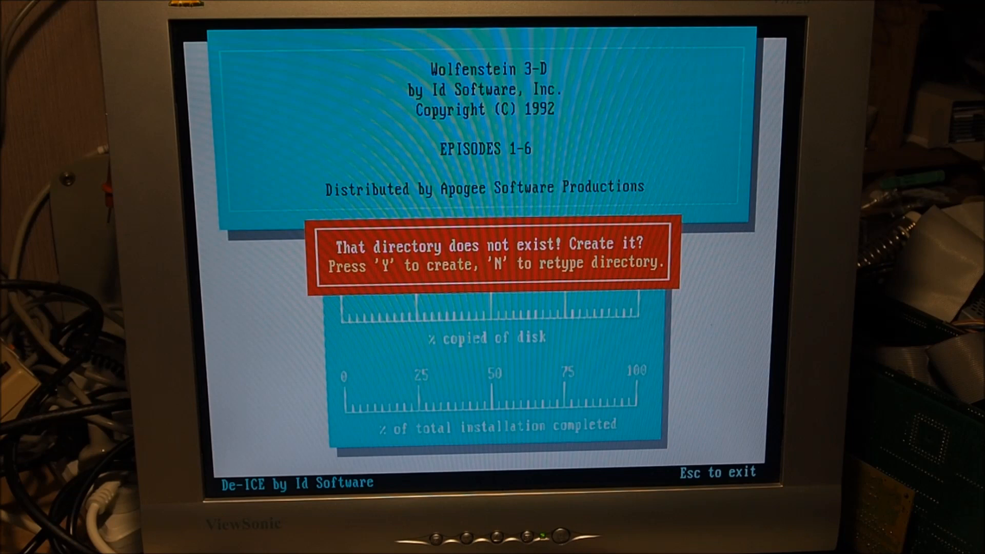
Agree to create C:\WOLF3D so the nine game files extract into it.
{"action": "key", "text": "y"}
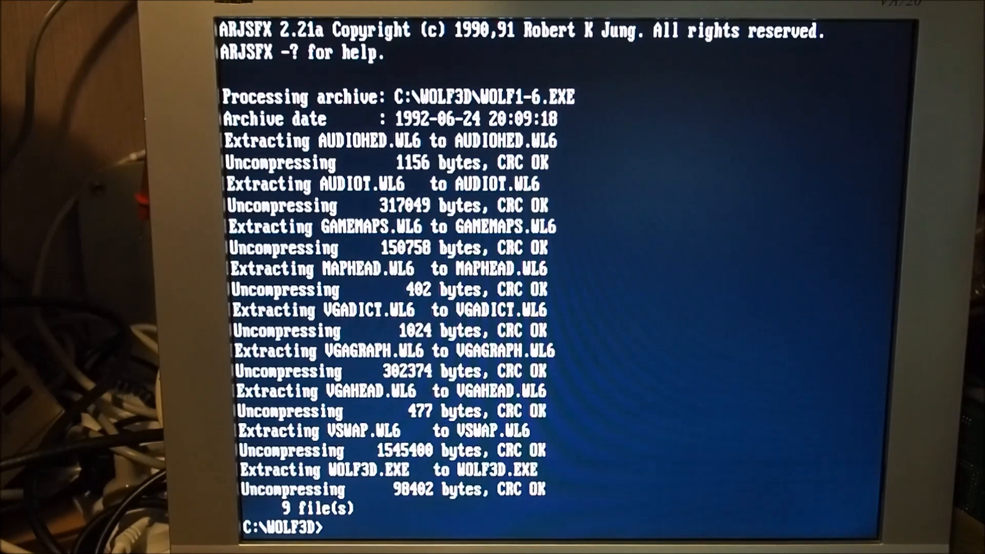
List the C:\WOLF3D directory and launch wolf3d.
{"action": "type", "text": "dir"}
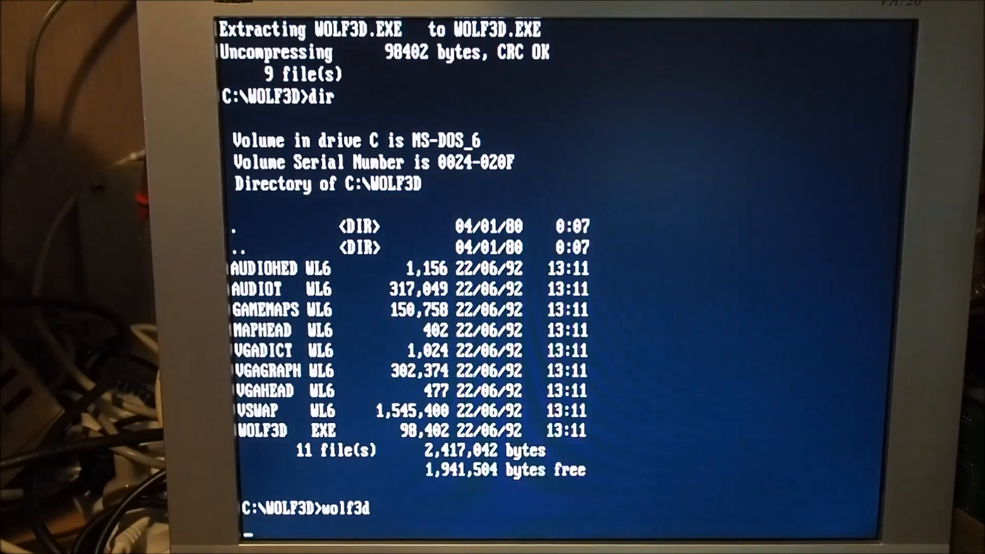
{"action": "key", "text": "Return"}
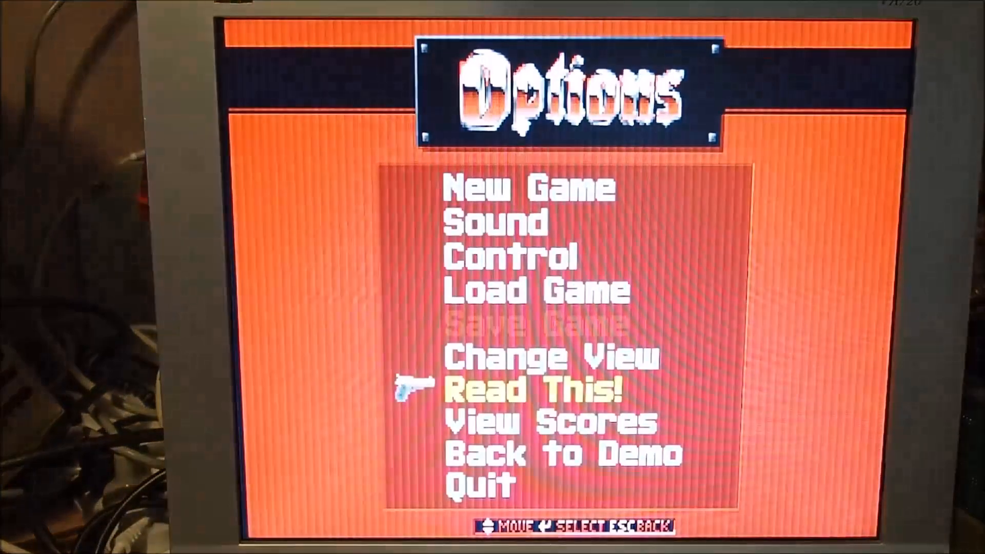
Move the menu pistol up to New Game to begin level 1.
{"action": "key", "text": "up"}
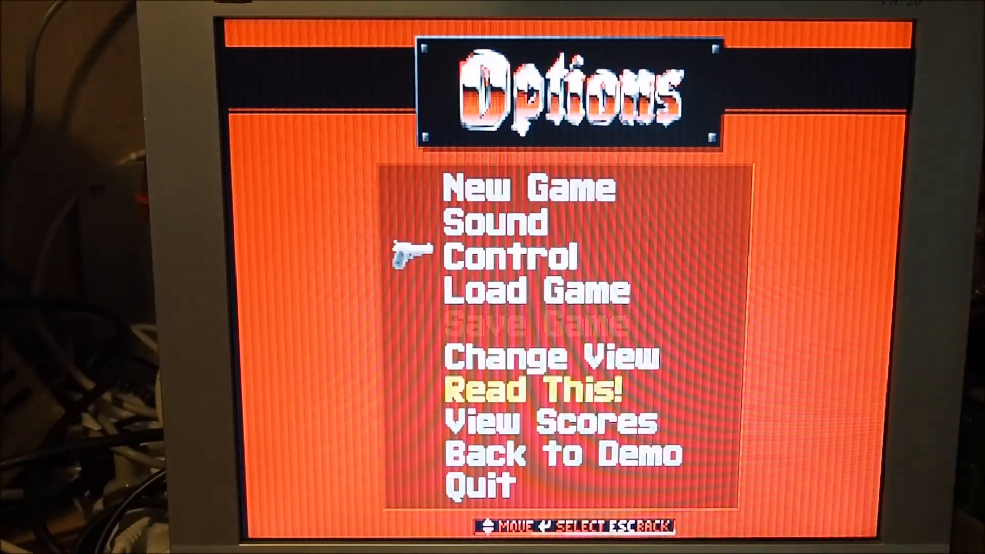
{"action": "key", "text": "up"}
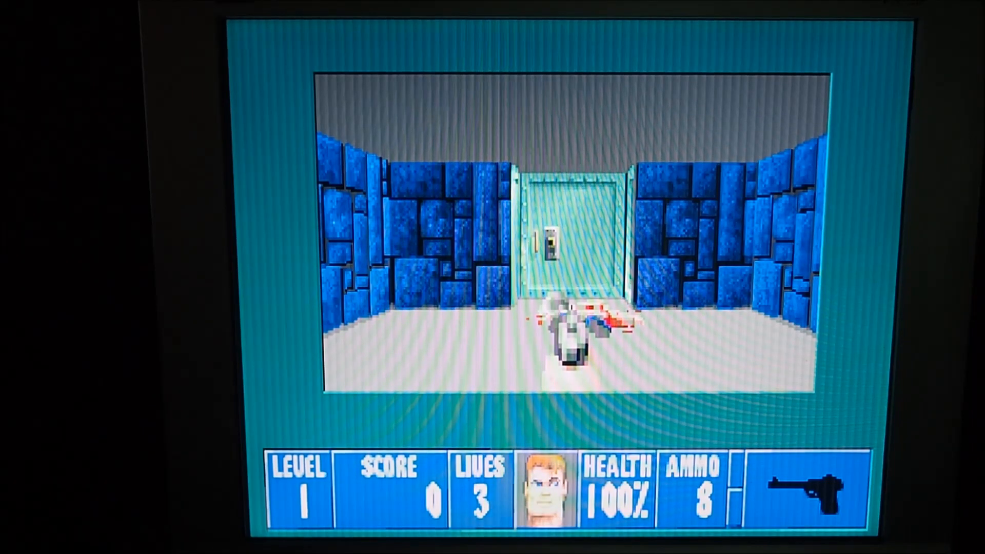
Walk forward through the steel door and down the blue-walled corridor.
{"action": "key", "text": "Up"}
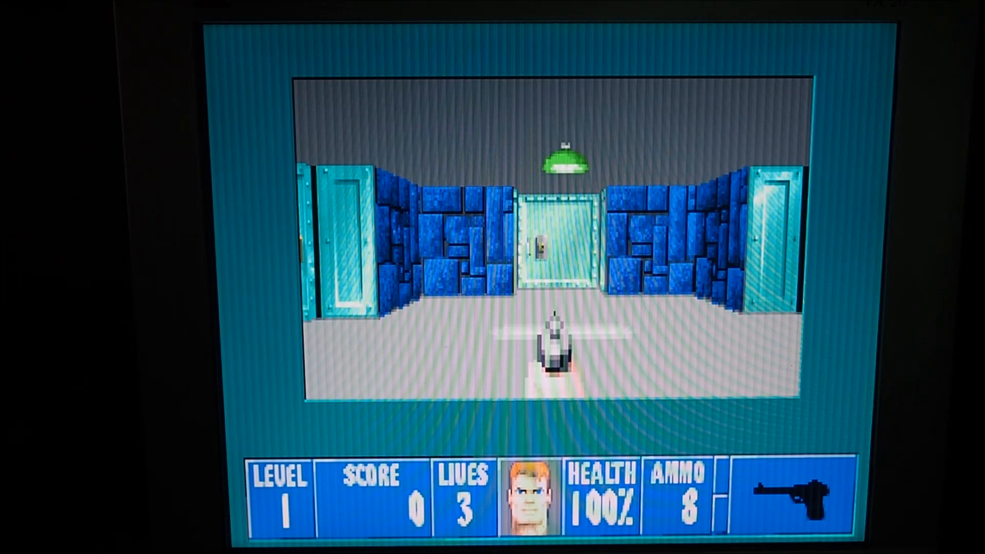
{"action": "key", "text": "up"}
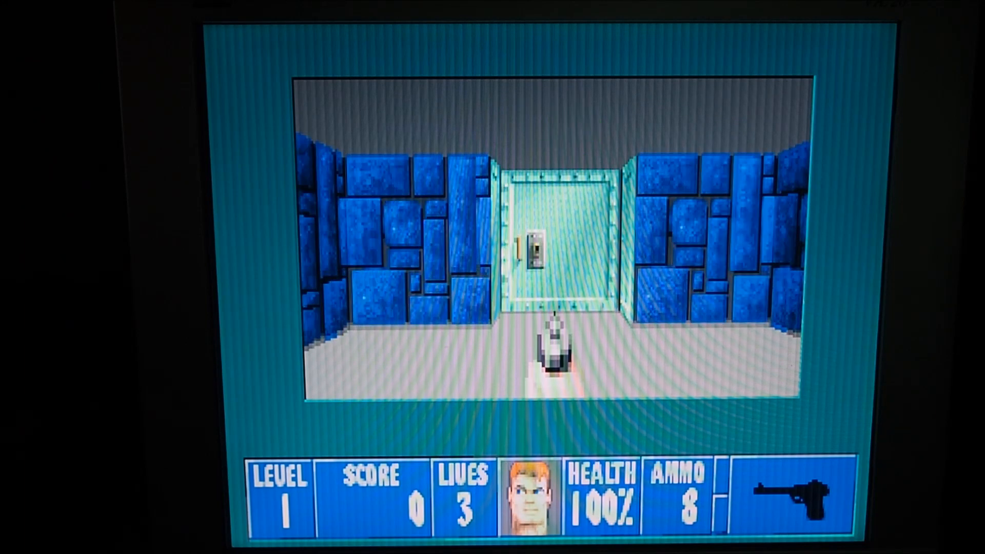
{"action": "key", "text": "Up"}
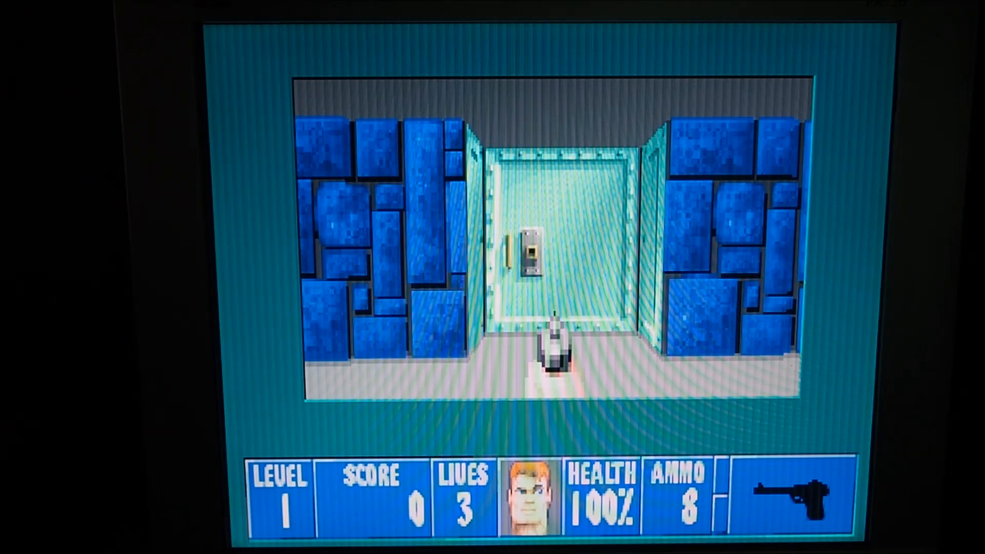
{"action": "key", "text": "Up"}
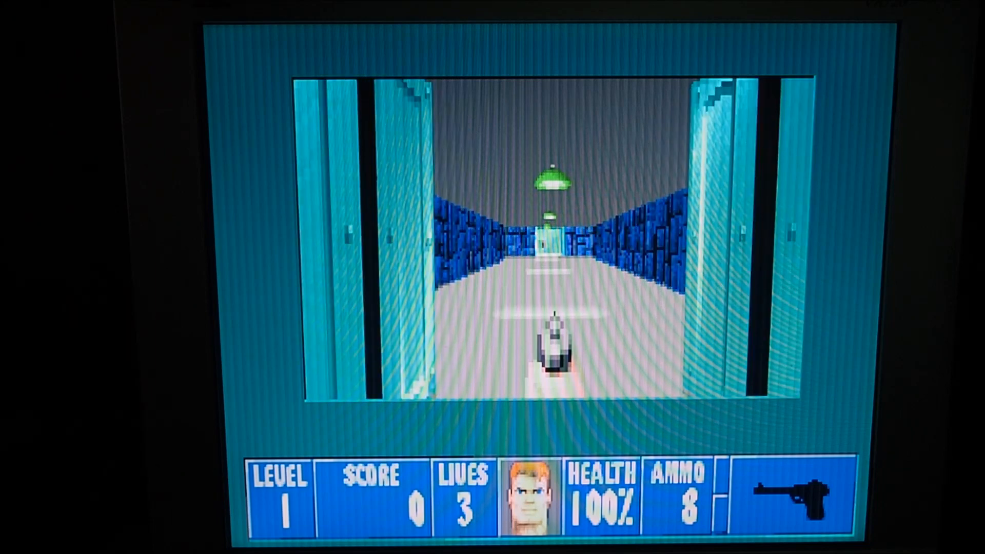
{"action": "key", "text": "Up"}
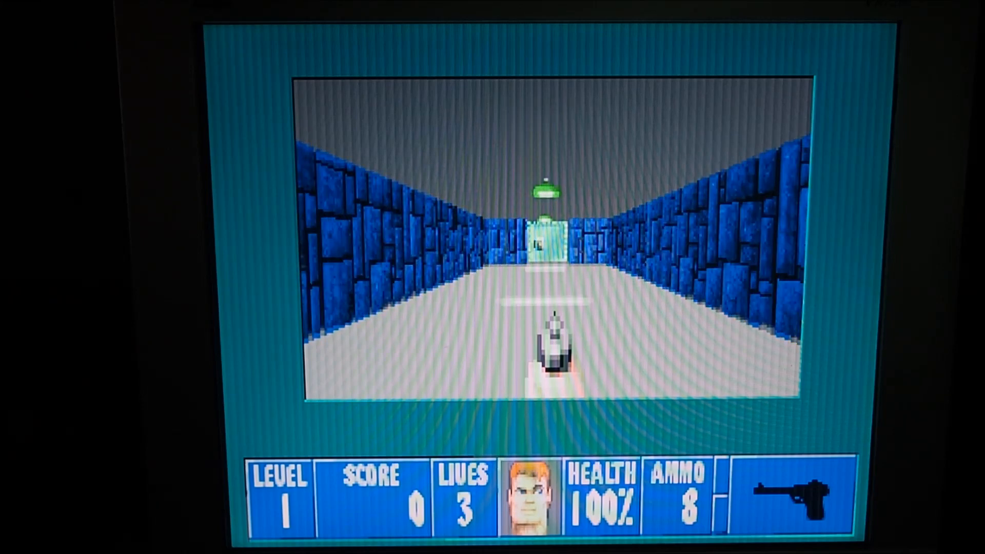
{"action": "key", "text": "Up"}
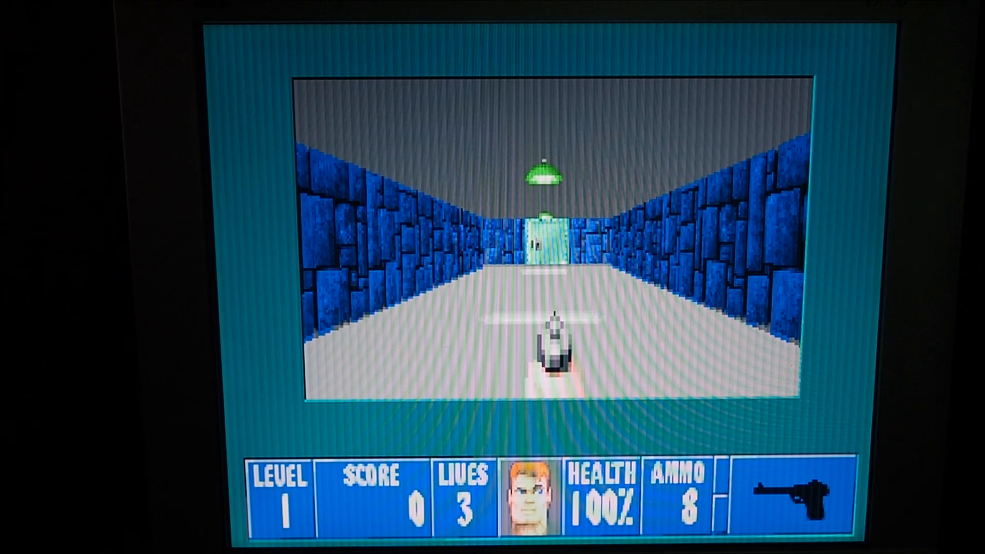
{"action": "key", "text": "Up"}
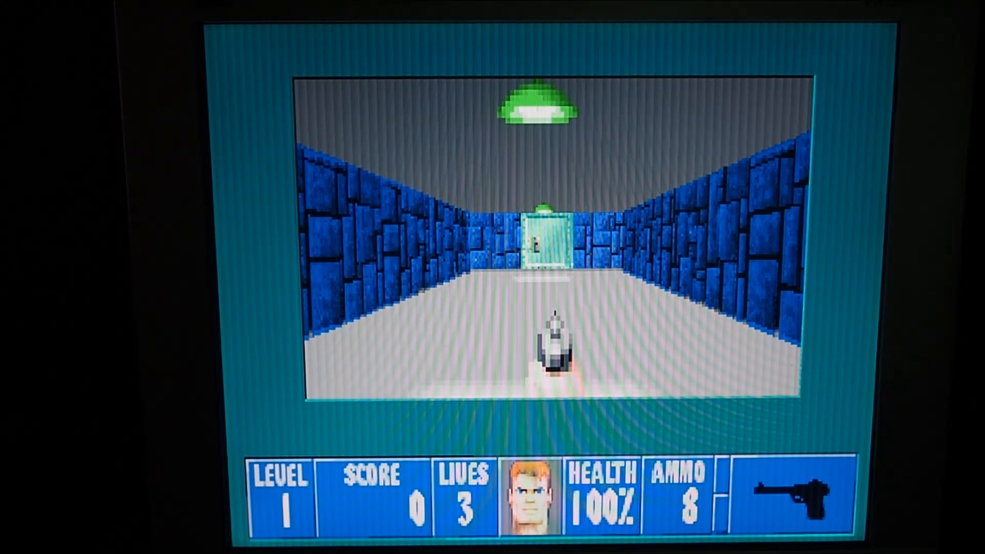
{"action": "key", "text": "Up"}
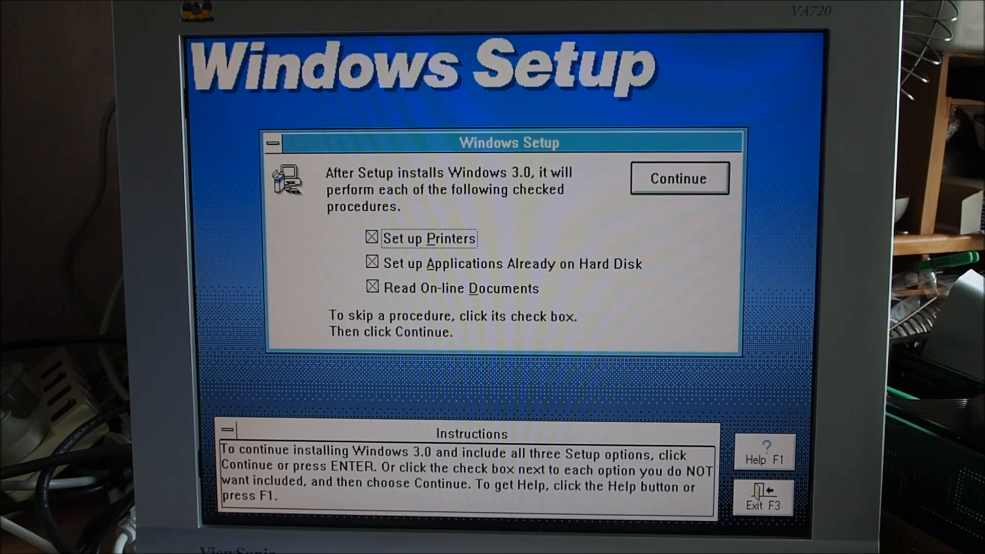
Continue with all three procedures and confirm Disk #3 so the Windows drivers copy.
{"action": "left_click", "coordinate": [679, 178]}
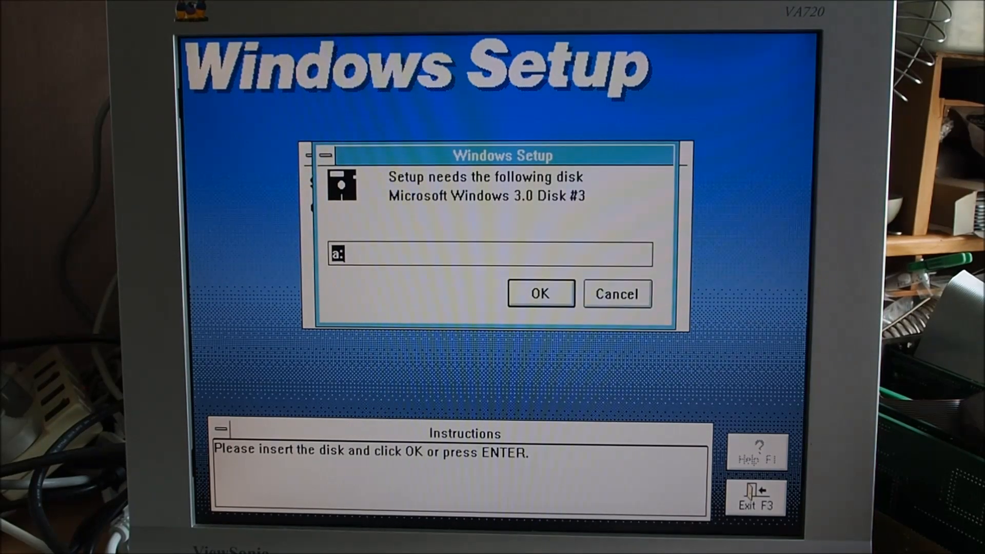
{"action": "left_click", "coordinate": [539, 294]}
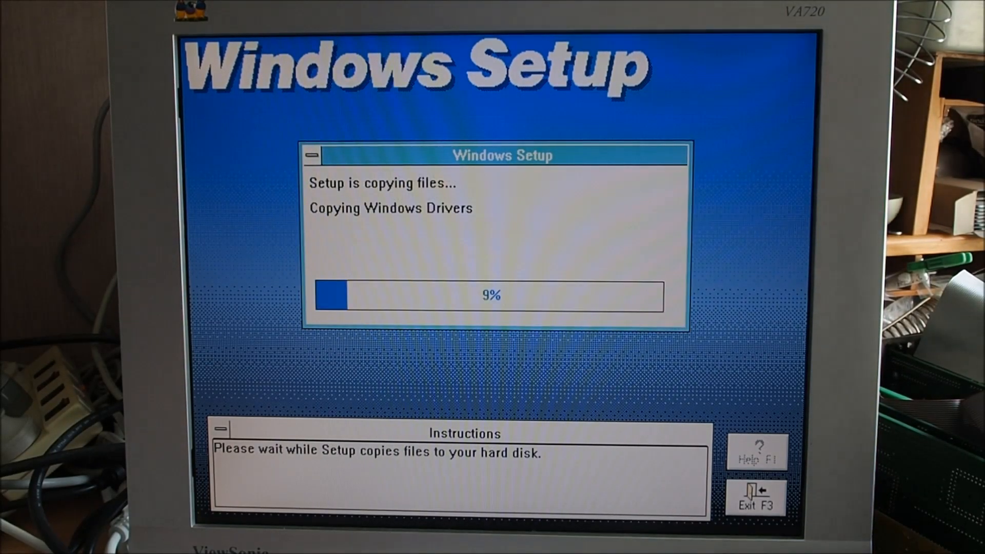